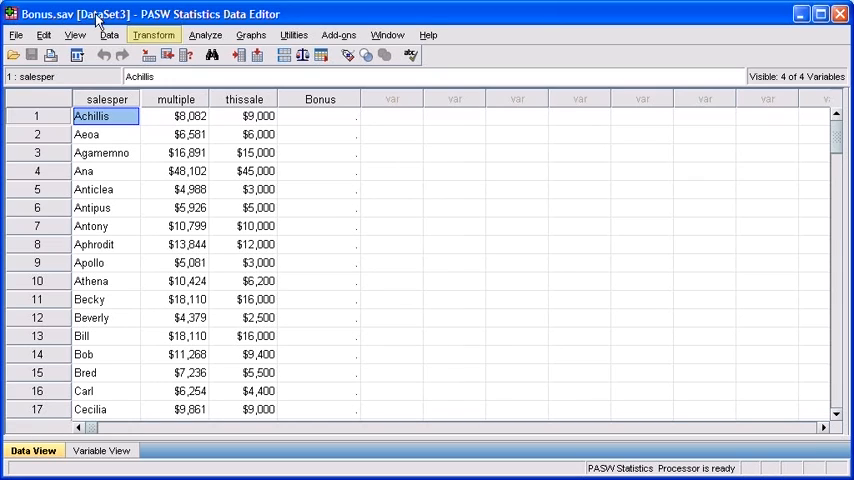
- Start a Compute Variable with target Bonus and numeric expression 1000
click(154, 35)
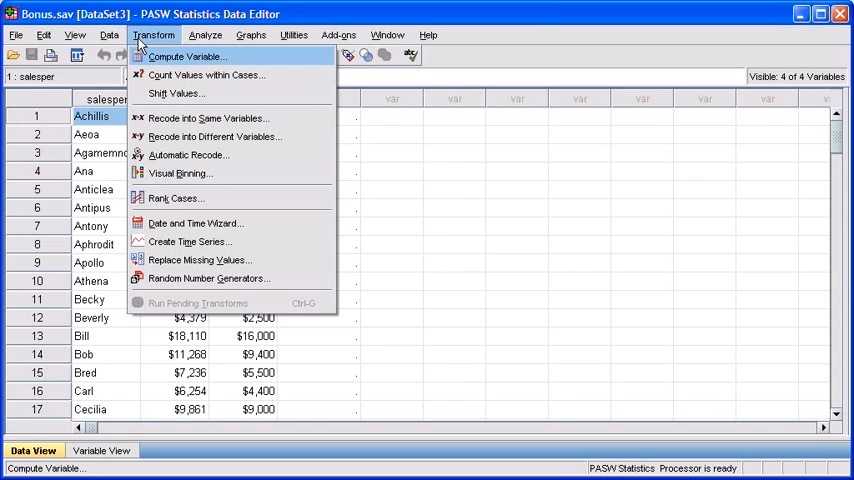
mouse_move(188, 56)
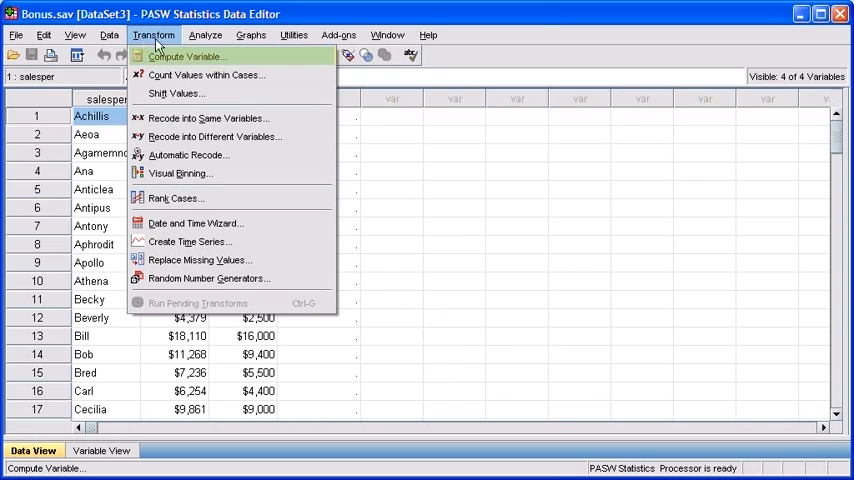
click(187, 56)
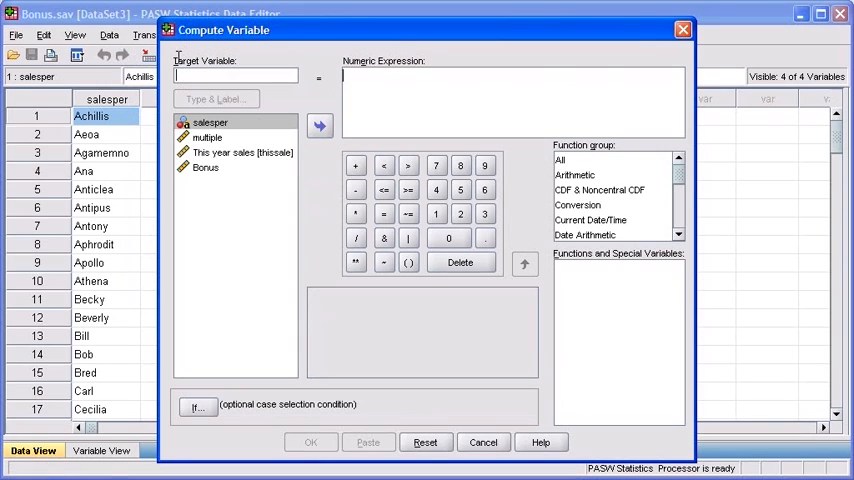
click(236, 76)
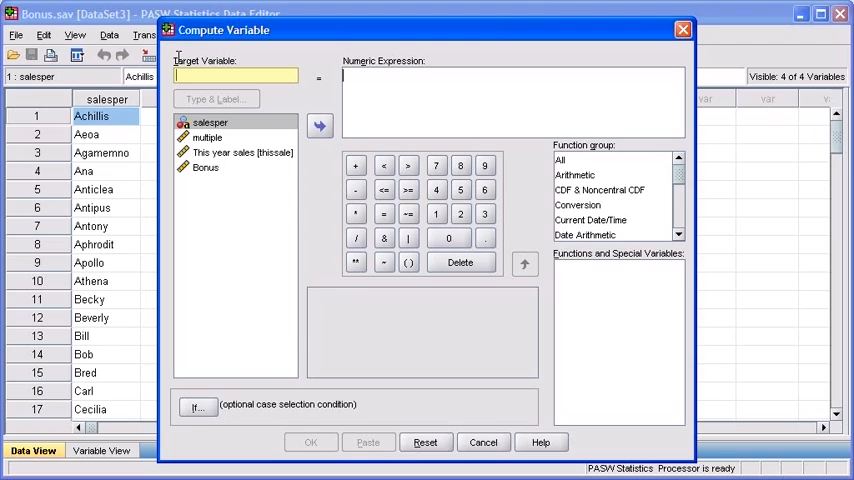
text(Bonus)
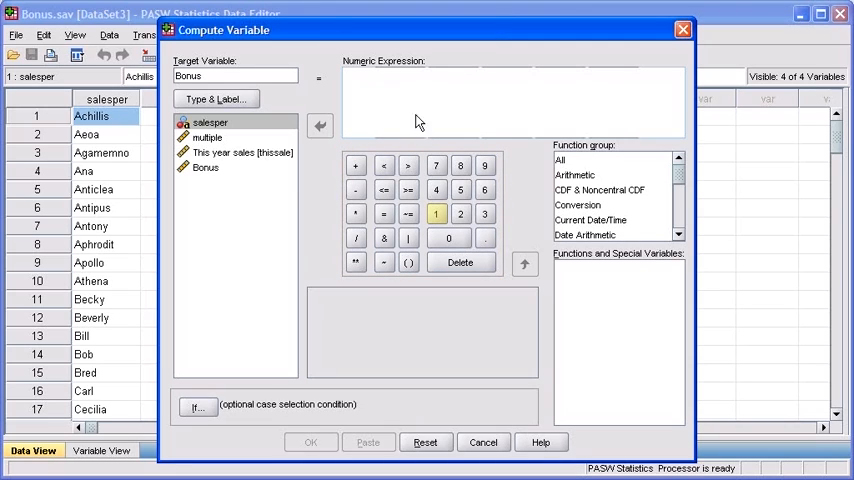
click(436, 213)
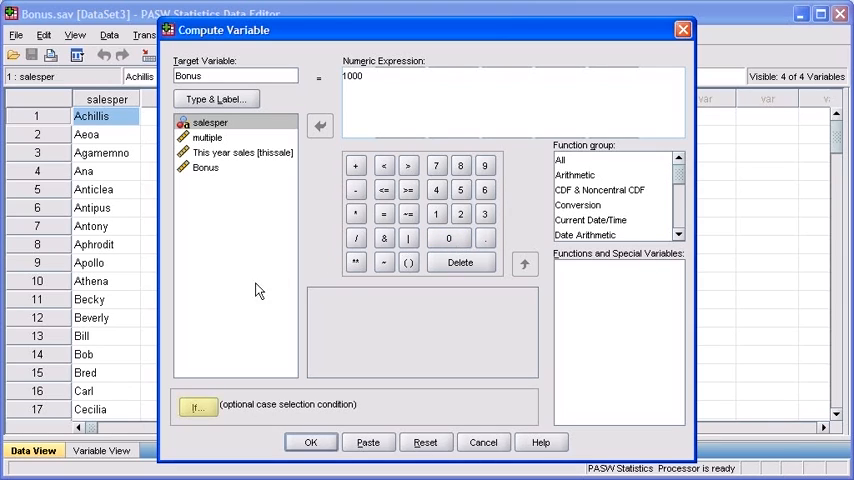
- Restrict the computation to cases satisfying a condition beginning thissale - multiple
click(197, 407)
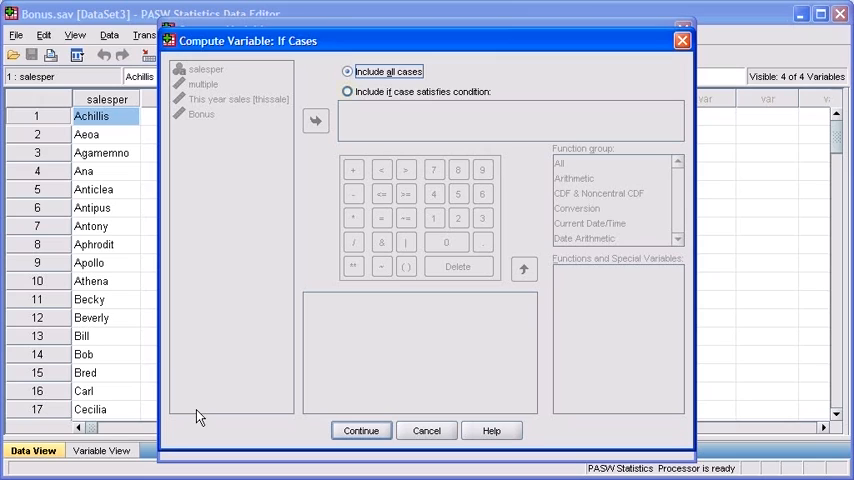
click(347, 91)
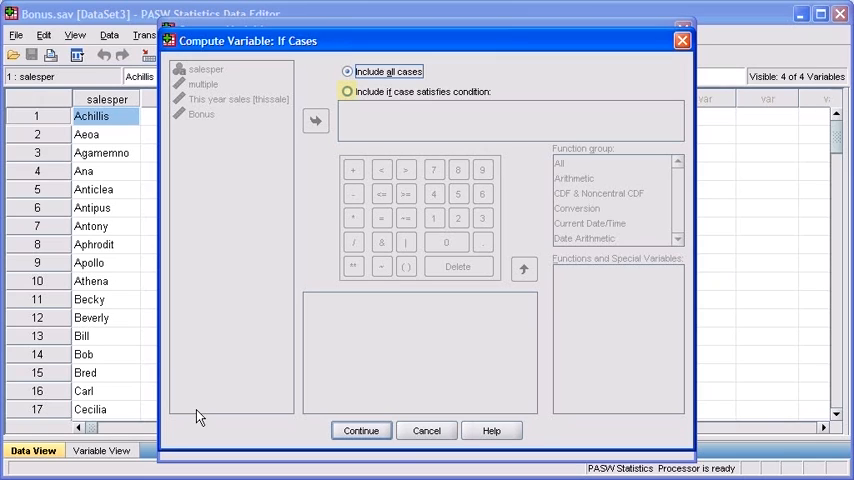
mouse_move(303, 358)
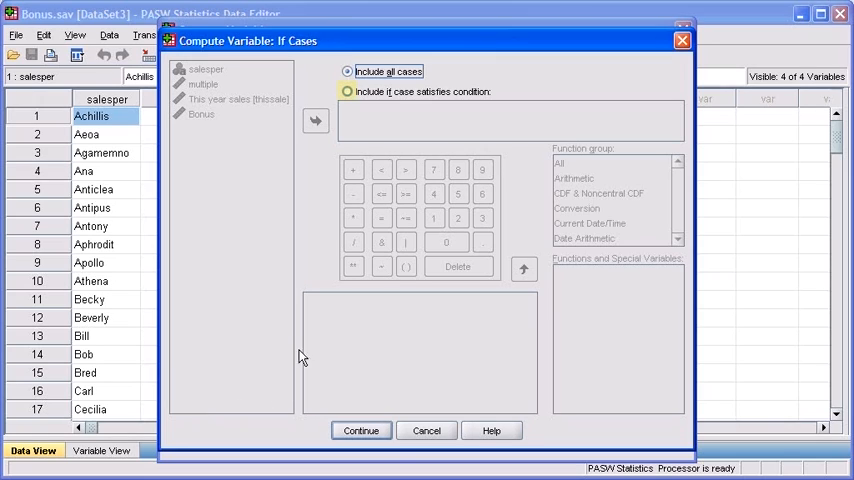
click(347, 91)
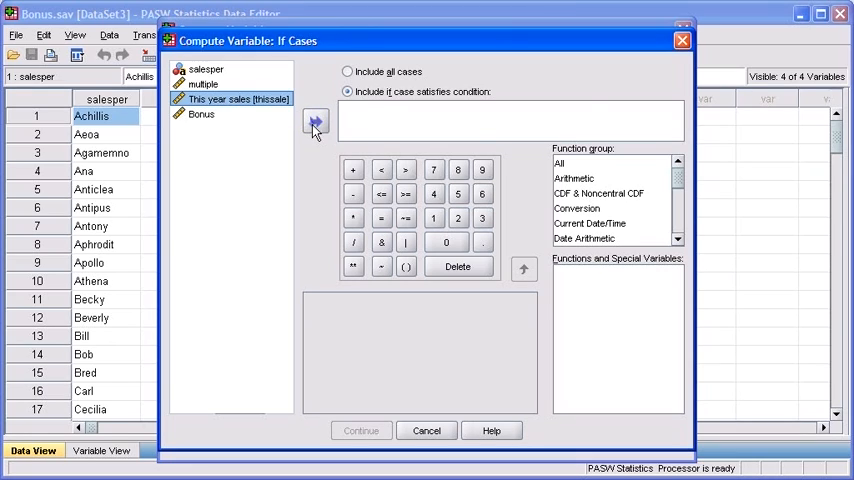
click(314, 122)
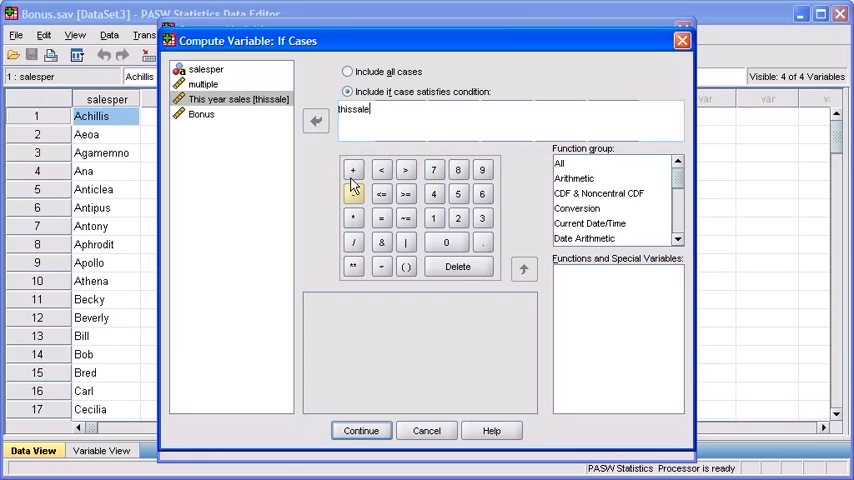
click(352, 193)
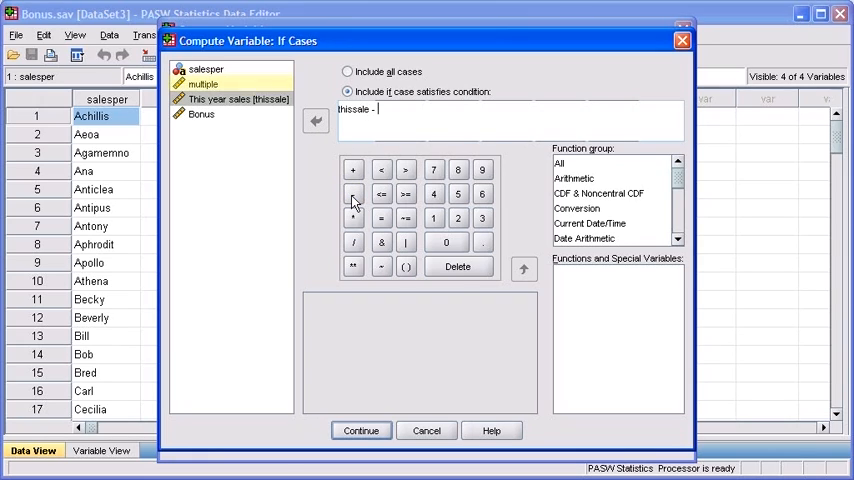
mouse_move(224, 138)
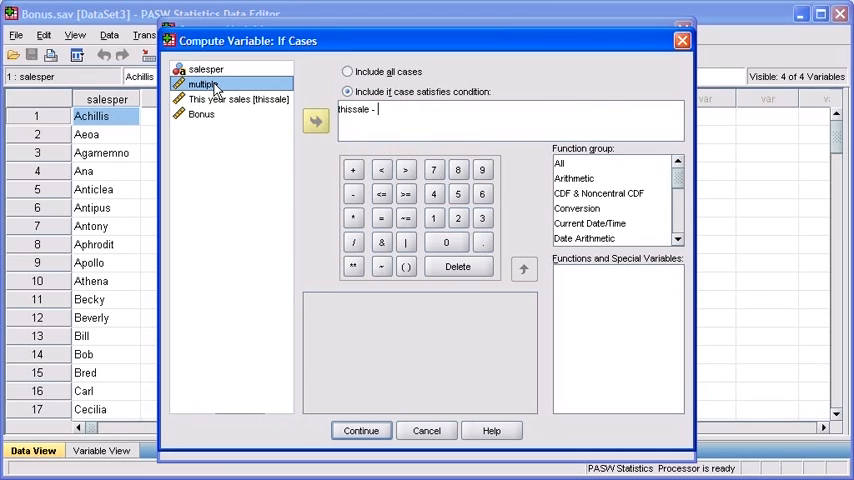
click(315, 121)
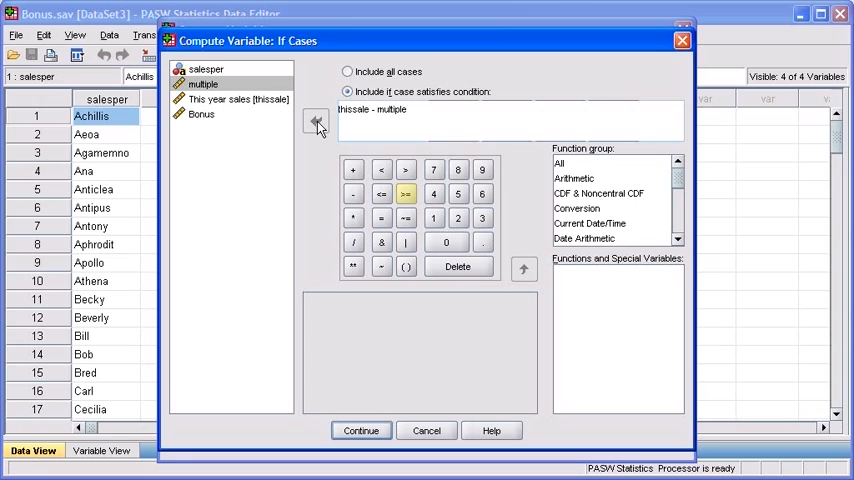
click(405, 194)
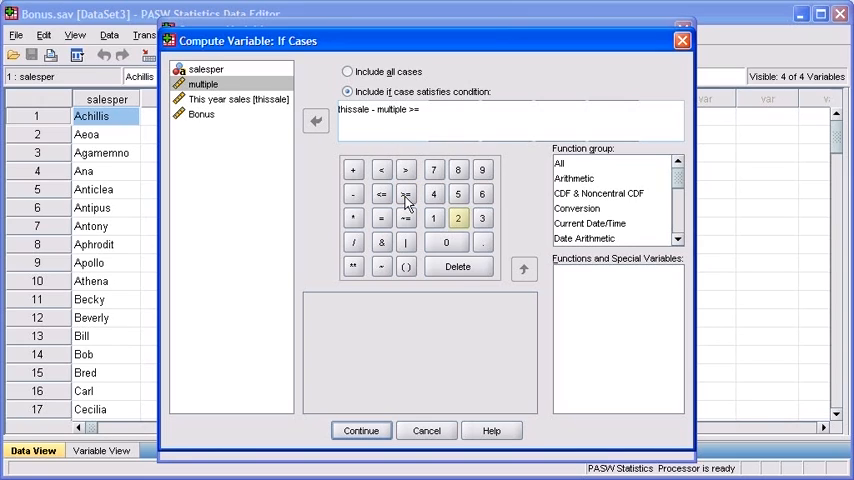
- Complete the condition as thissale - multiple >= 2000 and confirm it
click(457, 218)
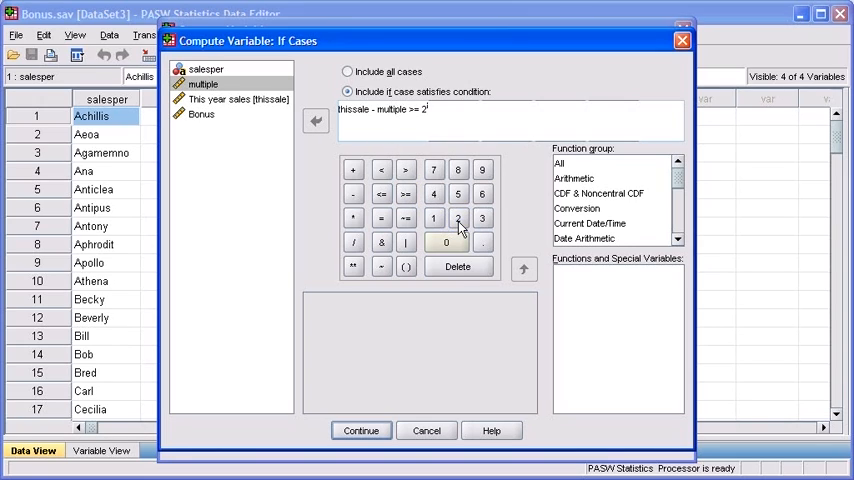
click(446, 242)
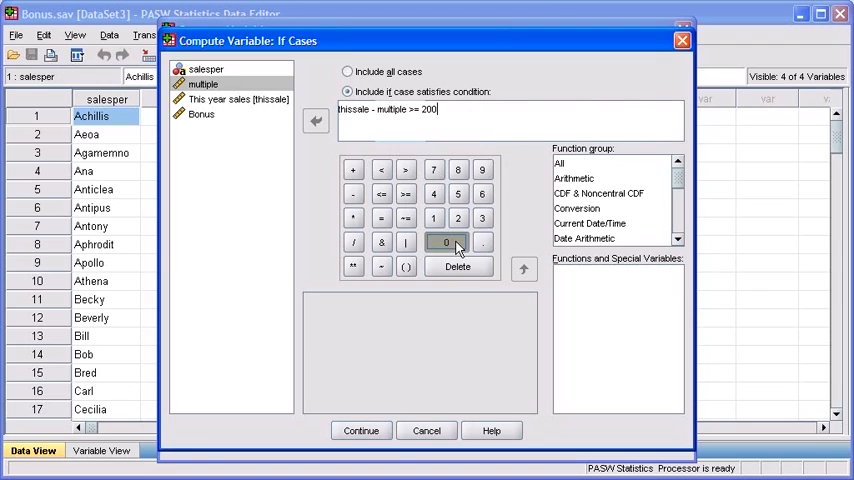
click(446, 242)
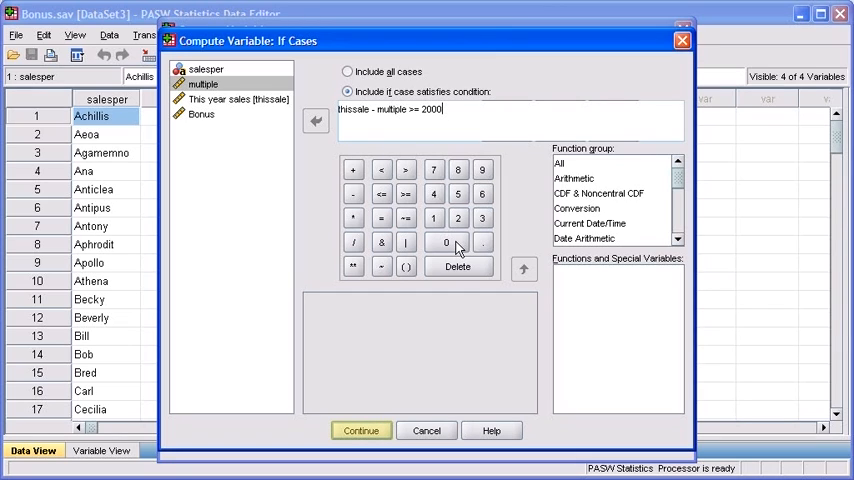
click(361, 430)
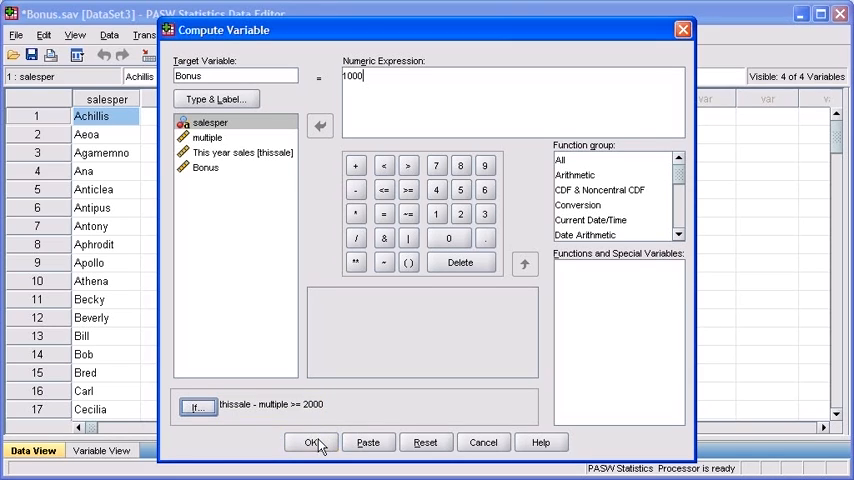
- Run the Bonus computation and review the 1000.00 values in the data file
click(311, 442)
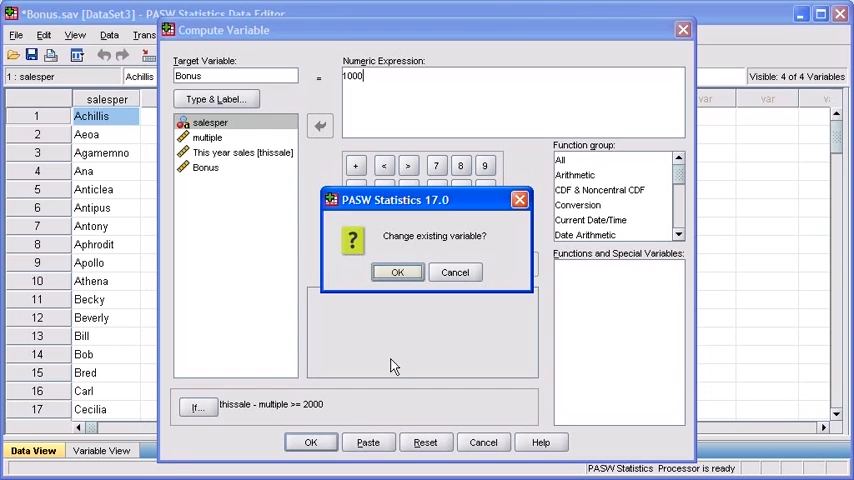
click(397, 272)
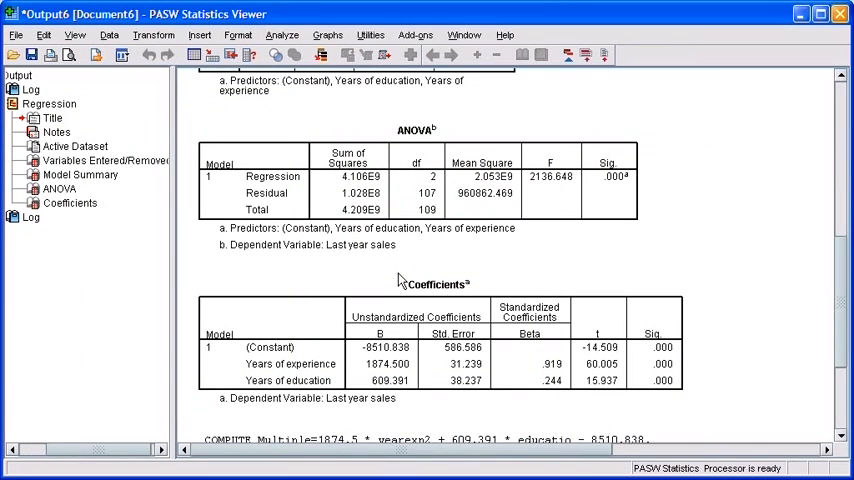
mouse_move(710, 224)
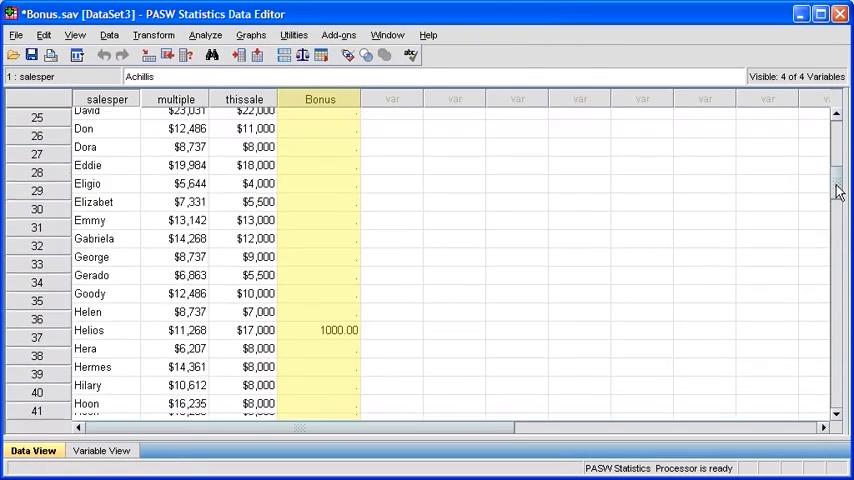
scroll(down, 3)
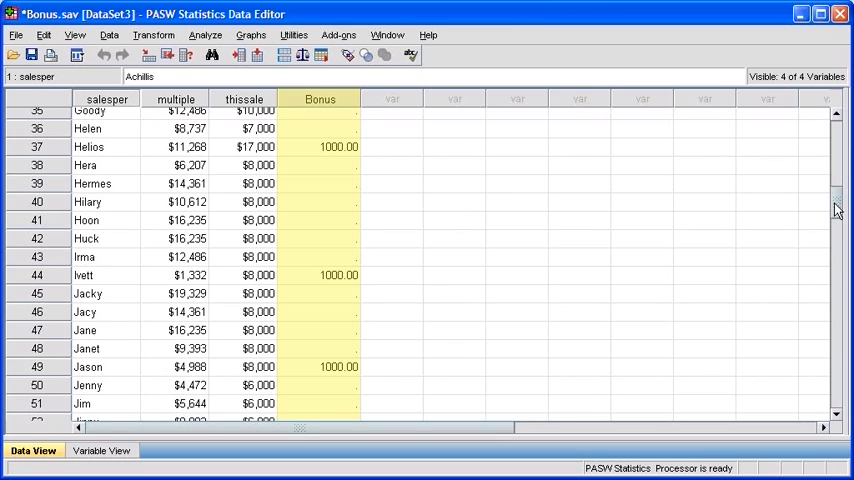
scroll(up, 3)
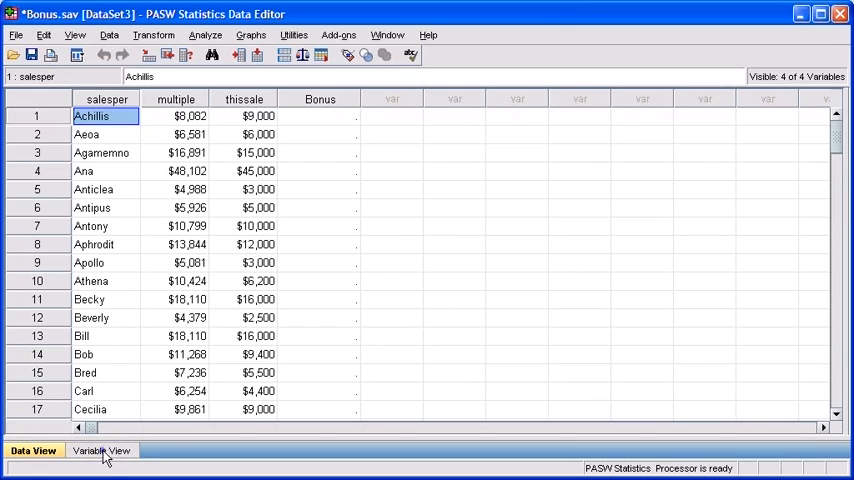
- In Variable View, make Bonus a Dollar type with the $###.## two-decimal format
click(101, 450)
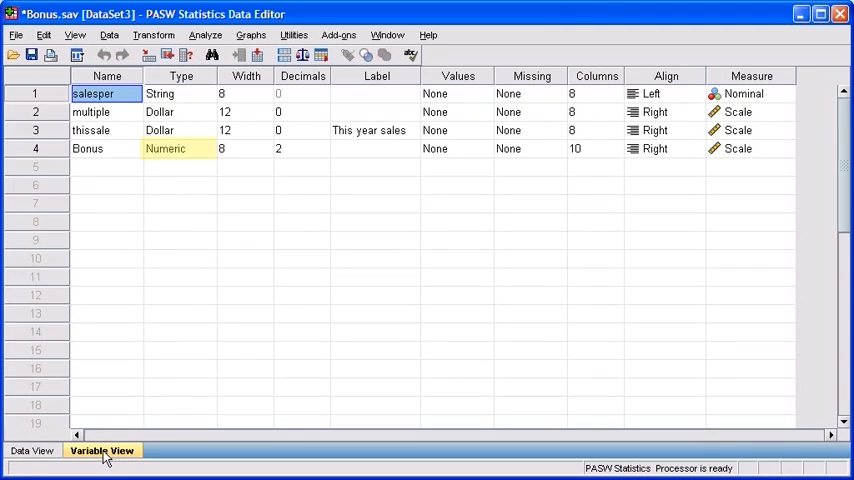
click(180, 233)
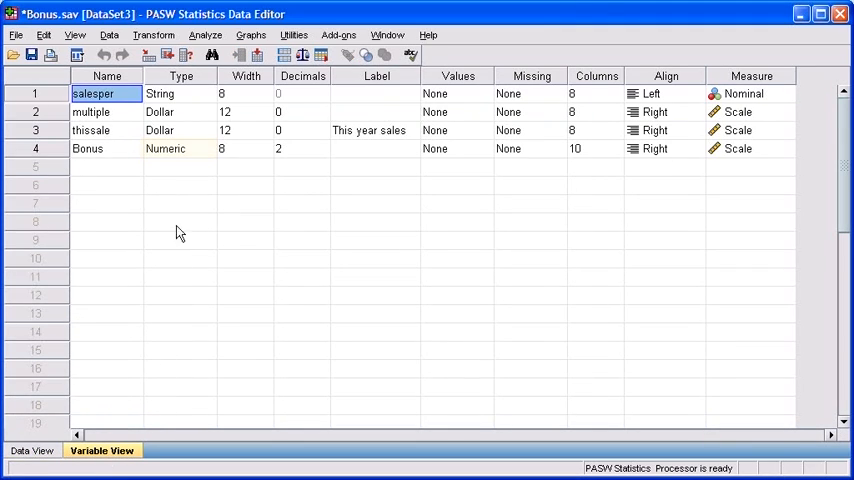
click(180, 148)
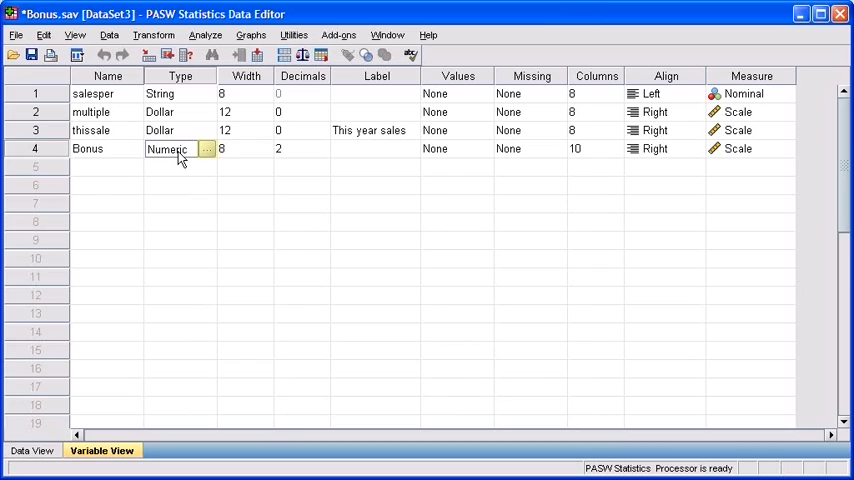
click(206, 149)
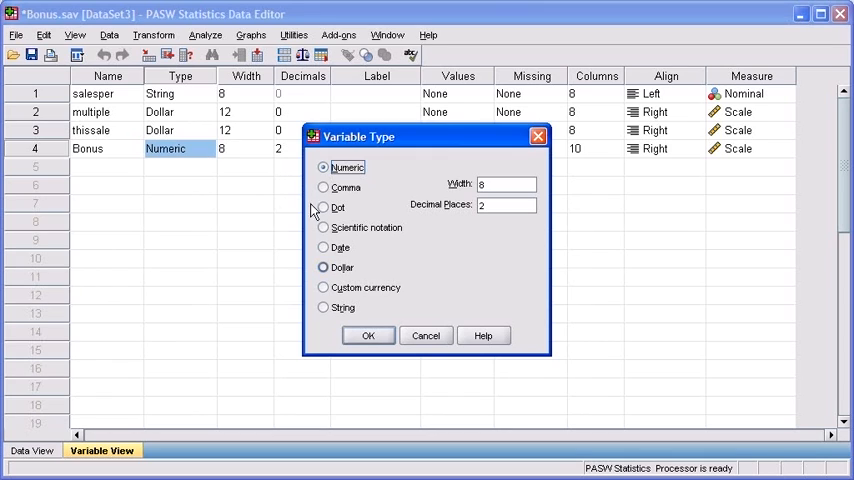
click(324, 267)
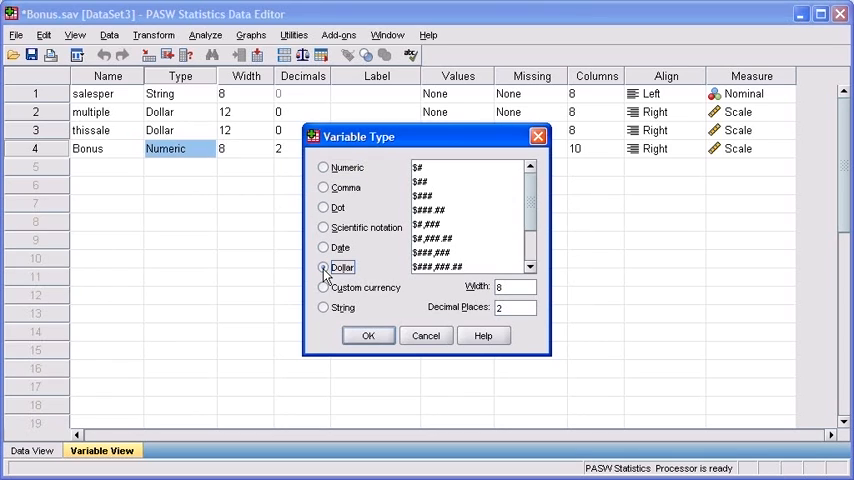
click(468, 208)
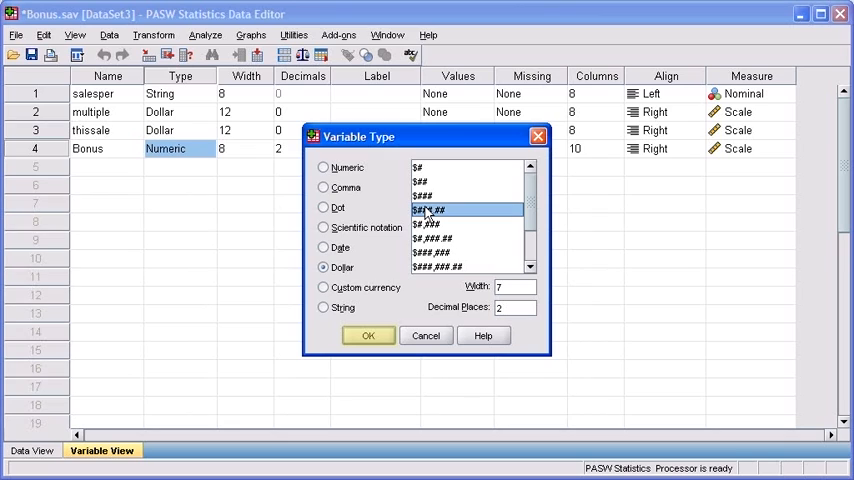
click(368, 335)
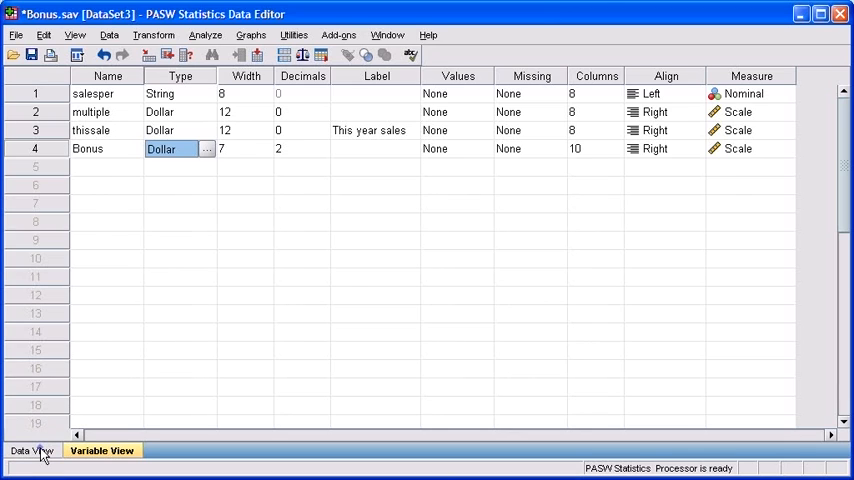
- Return to Data View and scroll to case 110 verifying Bonus shows as $1,000.00
click(32, 450)
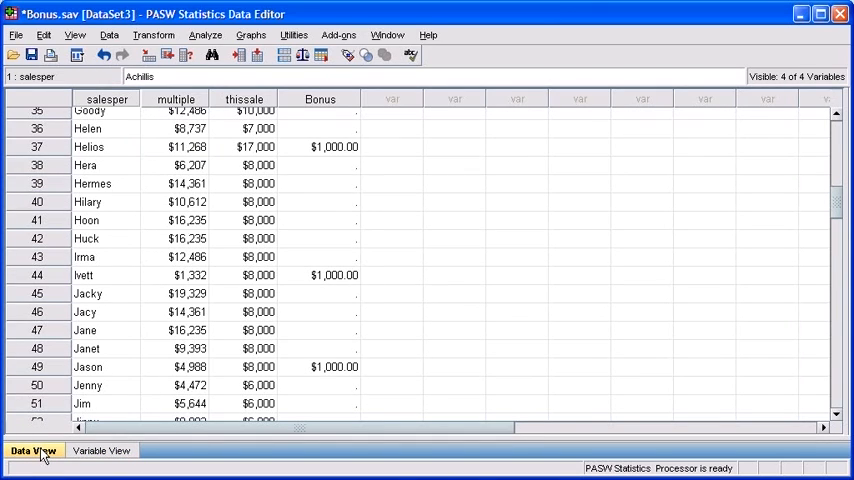
mouse_move(636, 395)
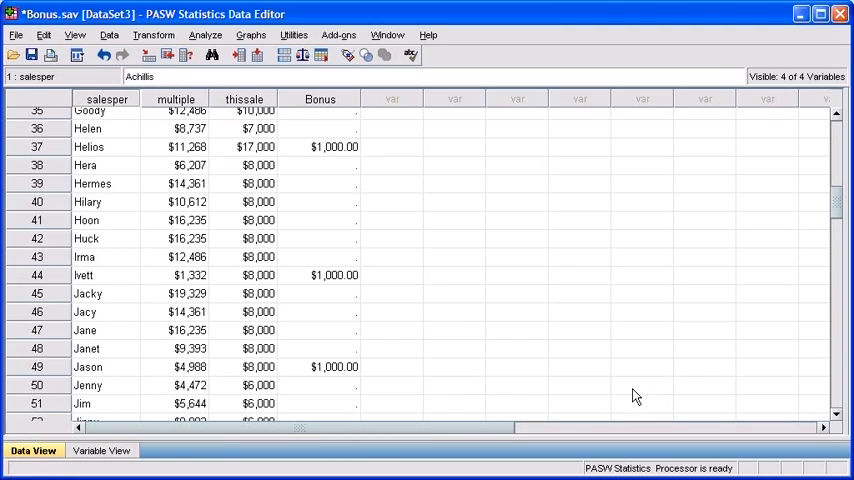
mouse_move(817, 290)
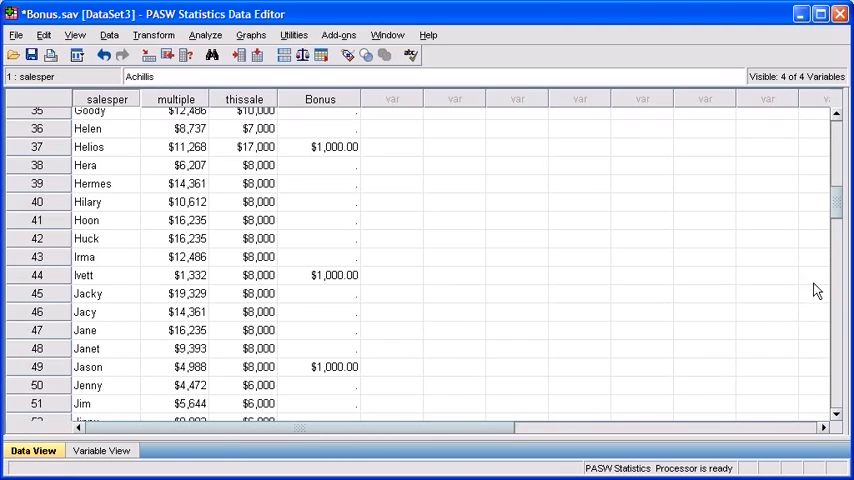
scroll(down, 3)
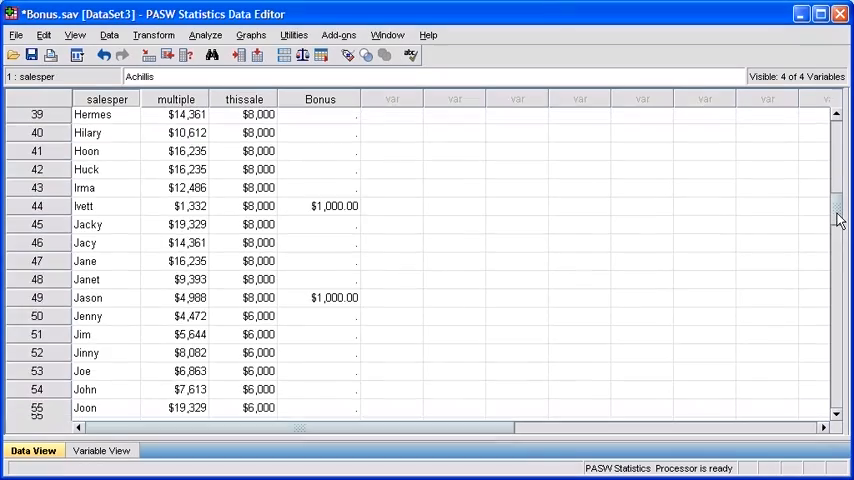
scroll(down, 3)
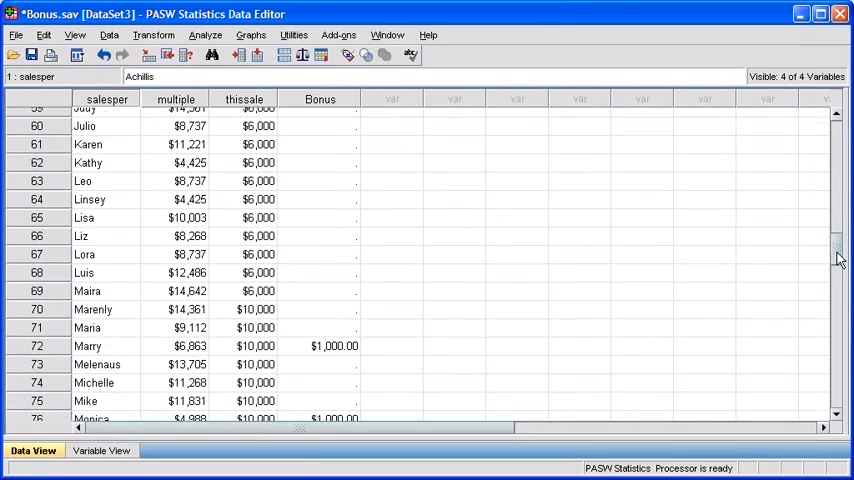
scroll(down, 3)
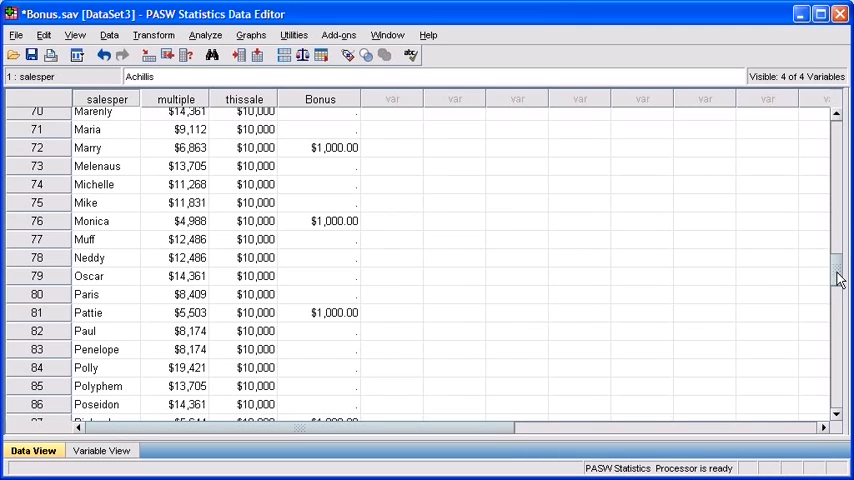
scroll(down, 3)
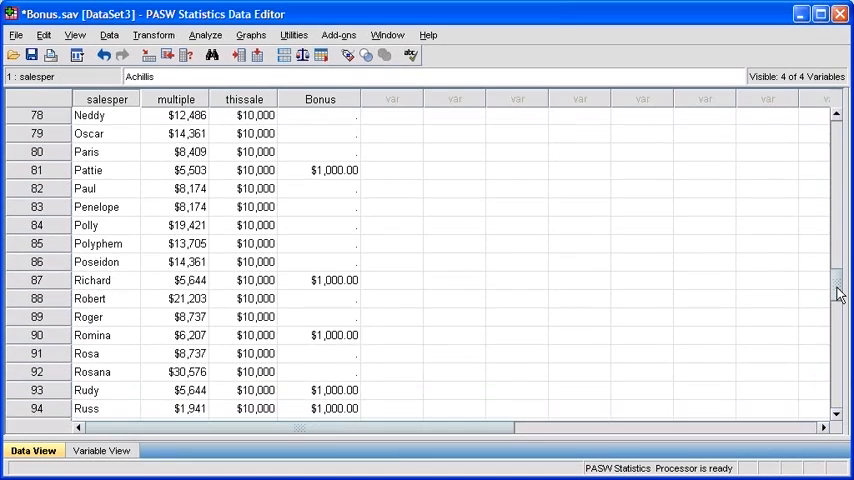
scroll(down, 3)
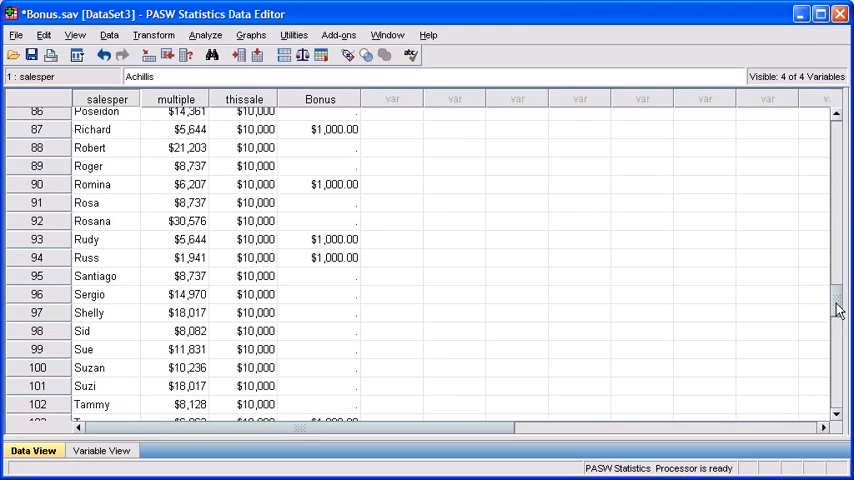
scroll(down, 3)
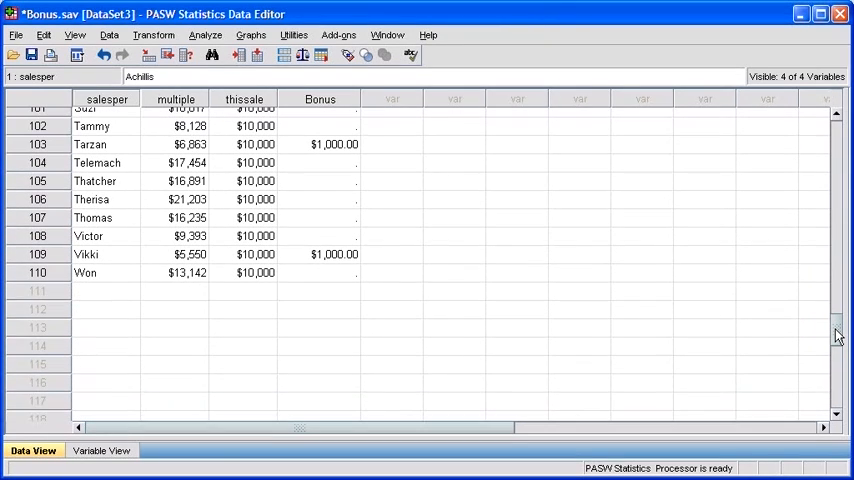